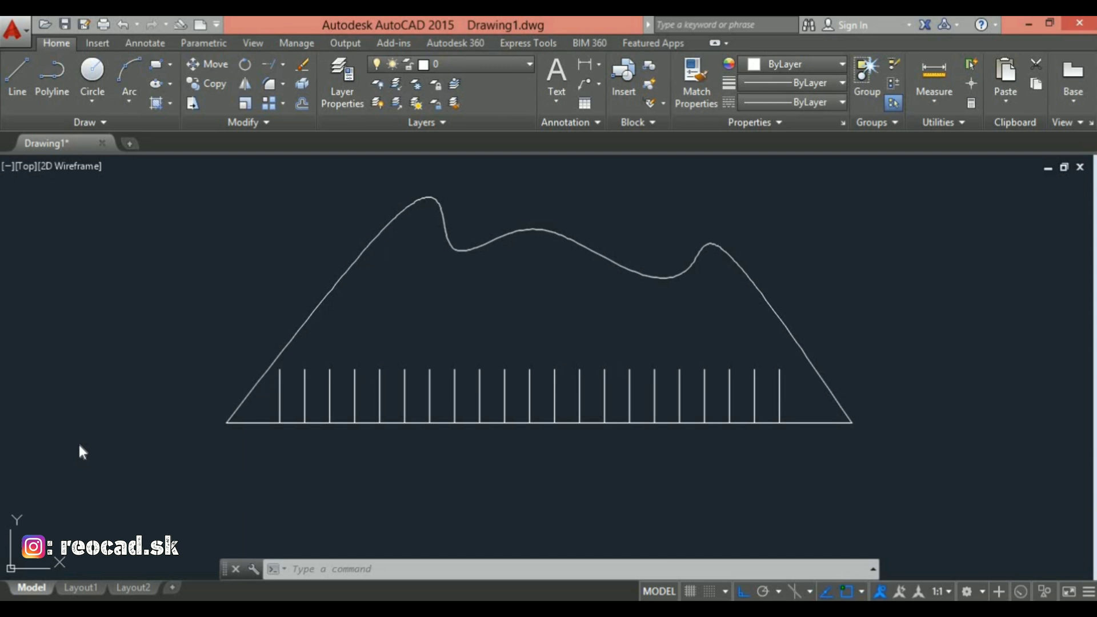
{"action": "mouse_move", "coordinate": [160, 395]}
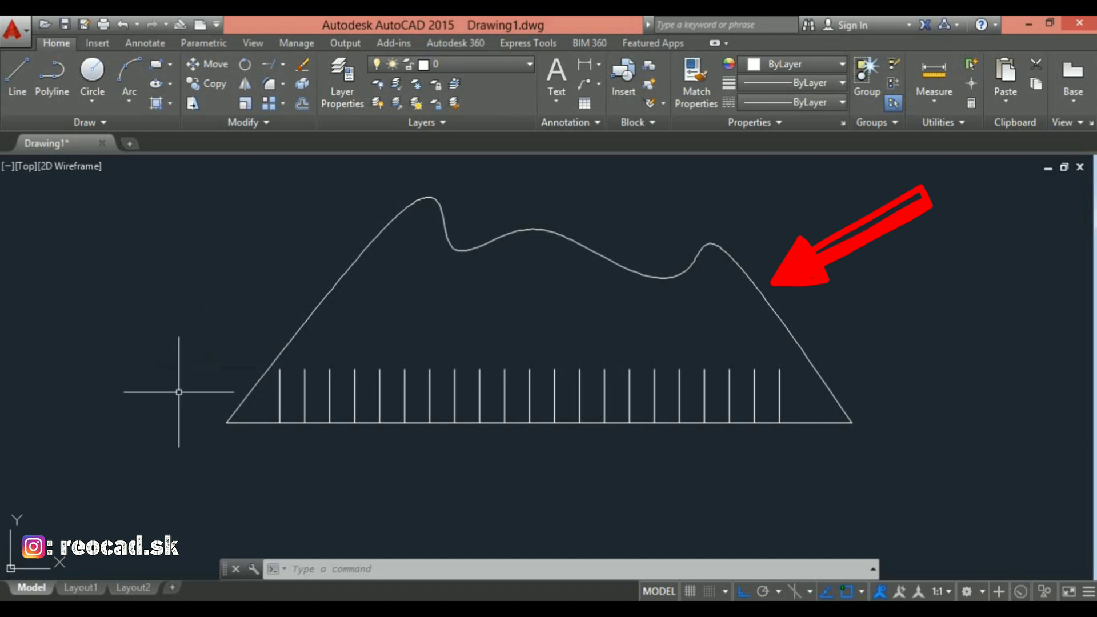
Extend the short vertical lines to the irregular curve using EXTEND with the Fence option
{"action": "type", "text": "e"}
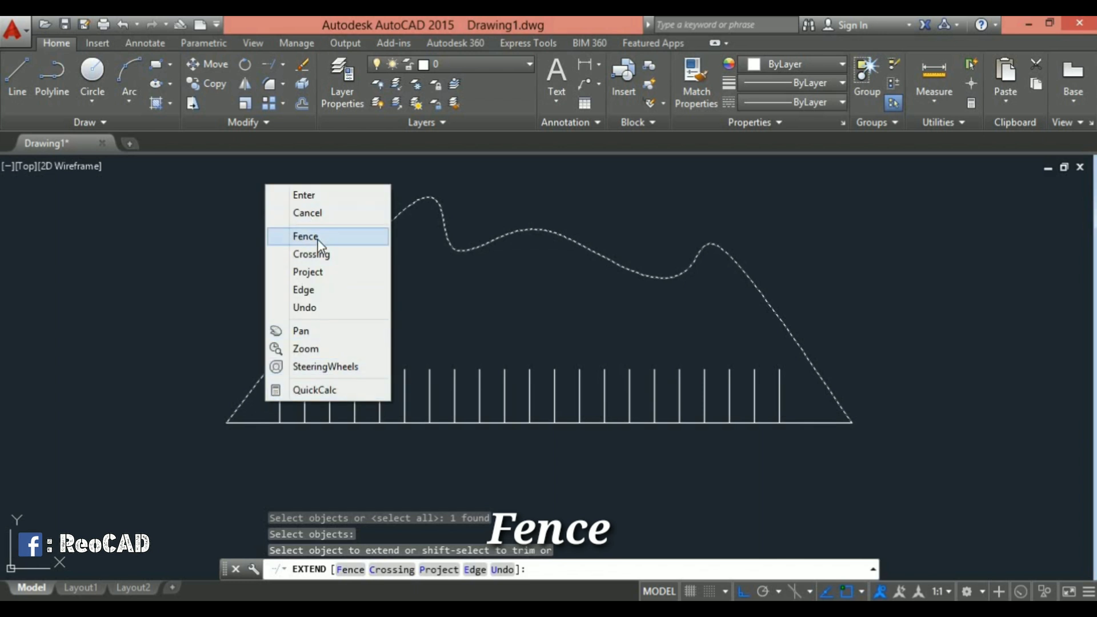
{"action": "left_click", "coordinate": [305, 237]}
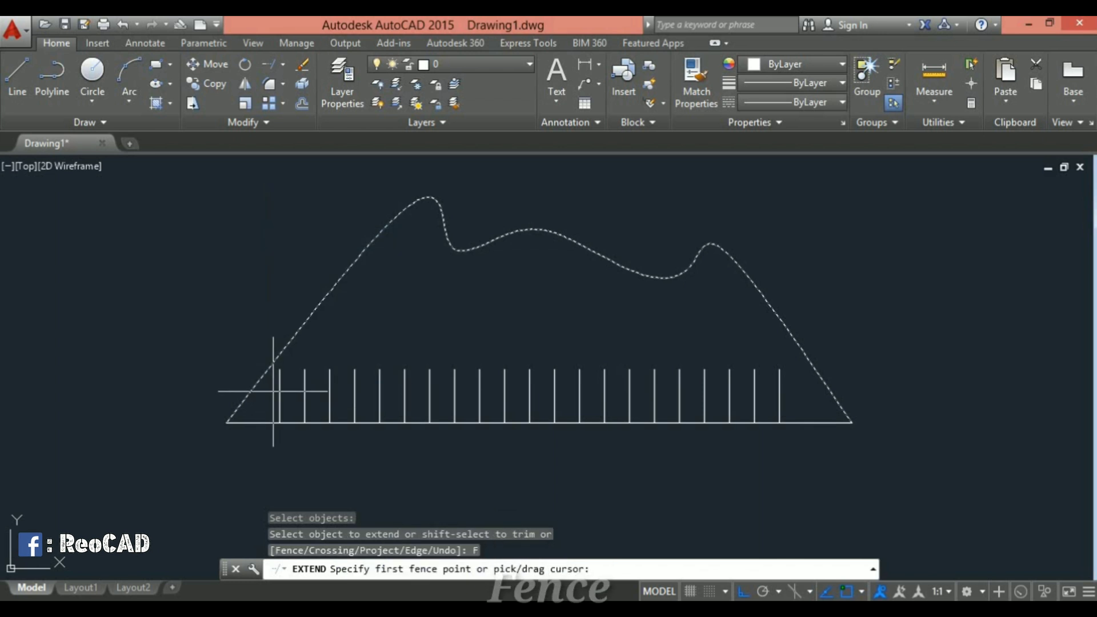
{"action": "type", "text": "f"}
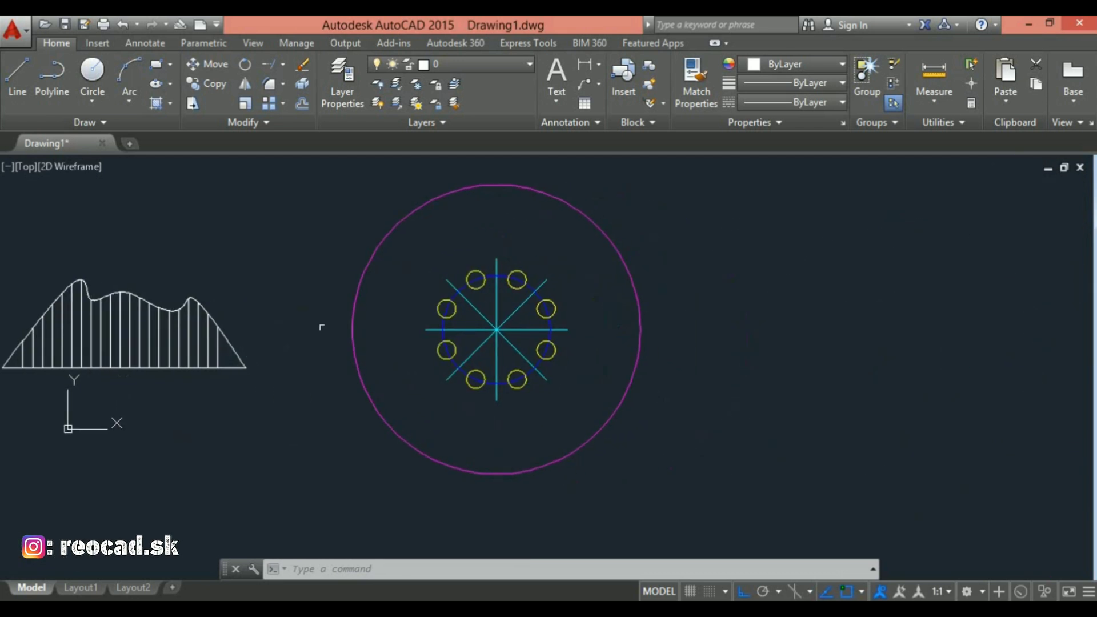
{"action": "scroll", "scroll_direction": "up", "scroll_amount": 3}
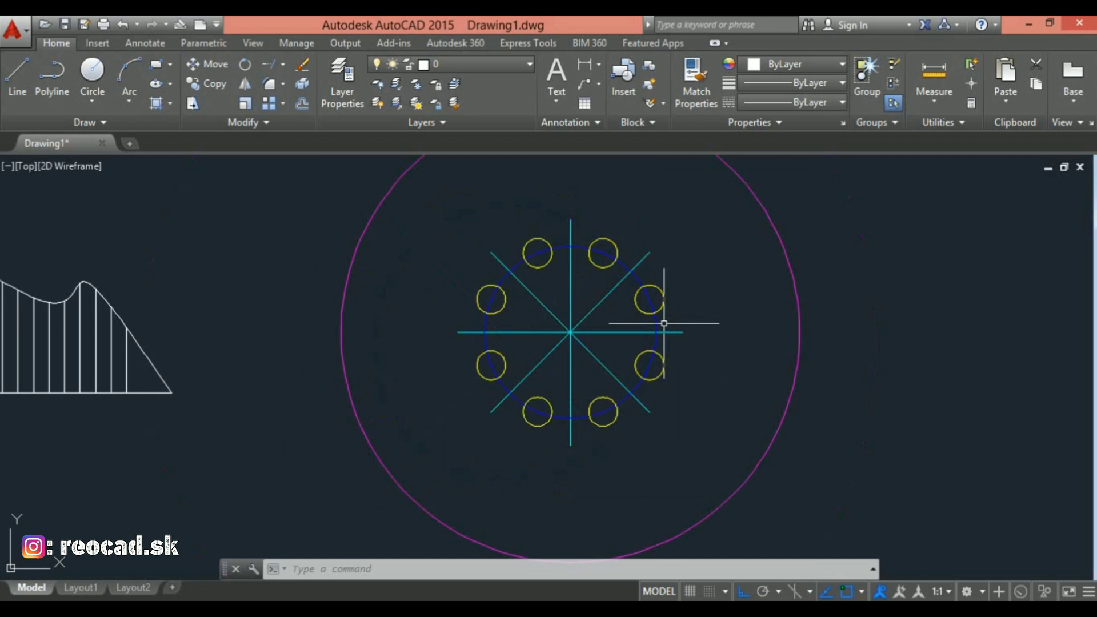
{"action": "scroll", "scroll_direction": "down", "scroll_amount": 3}
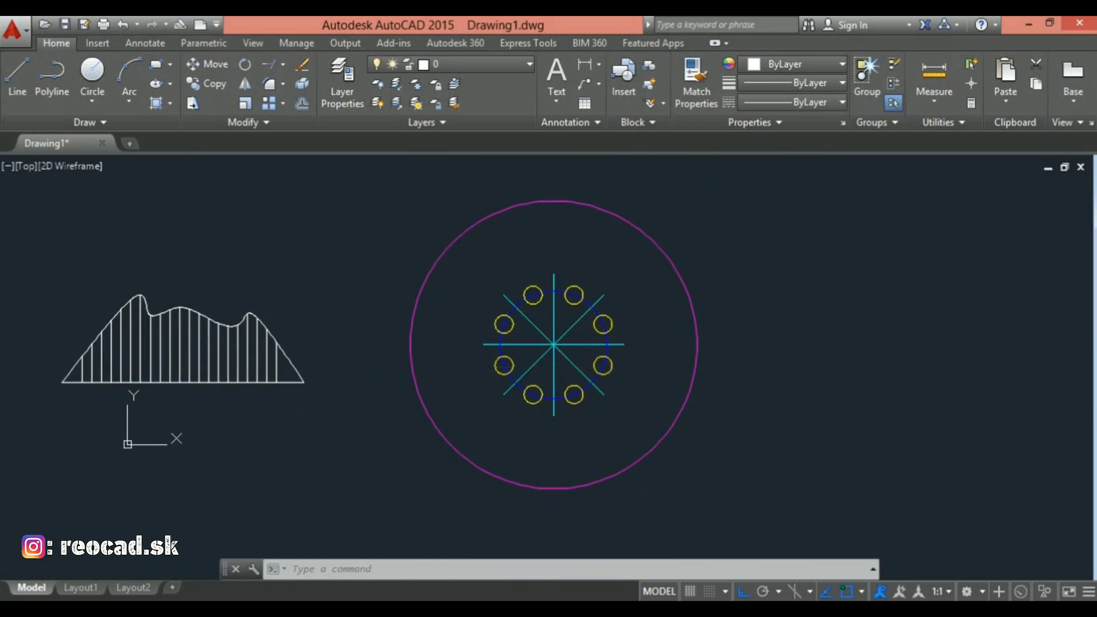
{"action": "type", "text": "e"}
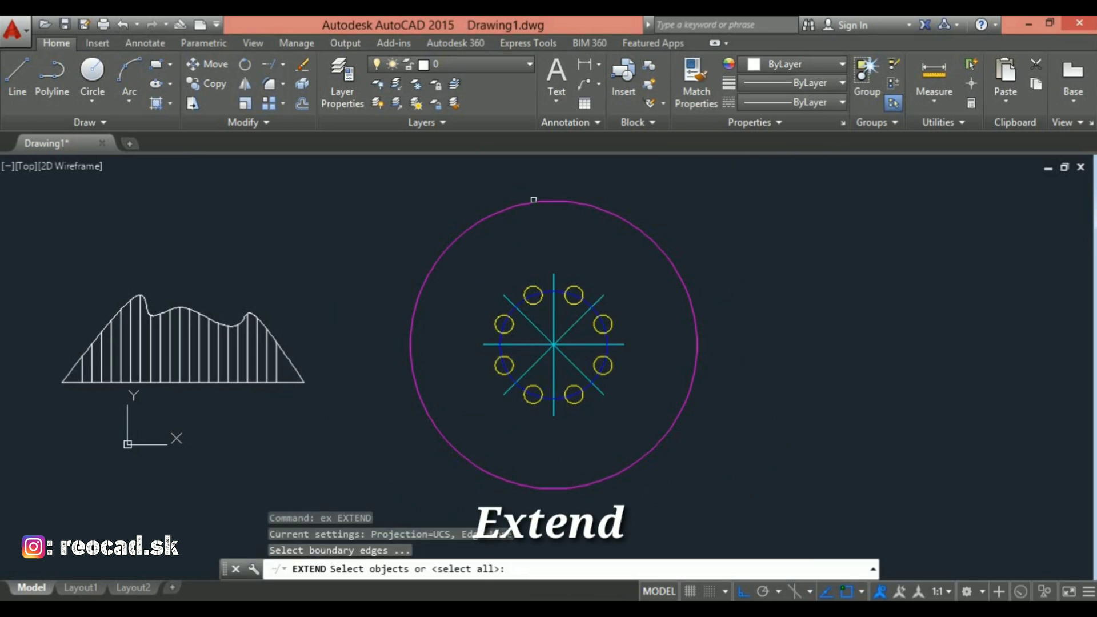
Extend the cyan centre lines to the magenta circle as boundary, selecting them with a fence
{"action": "left_click", "coordinate": [534, 204]}
{"action": "type", "text": "F"}
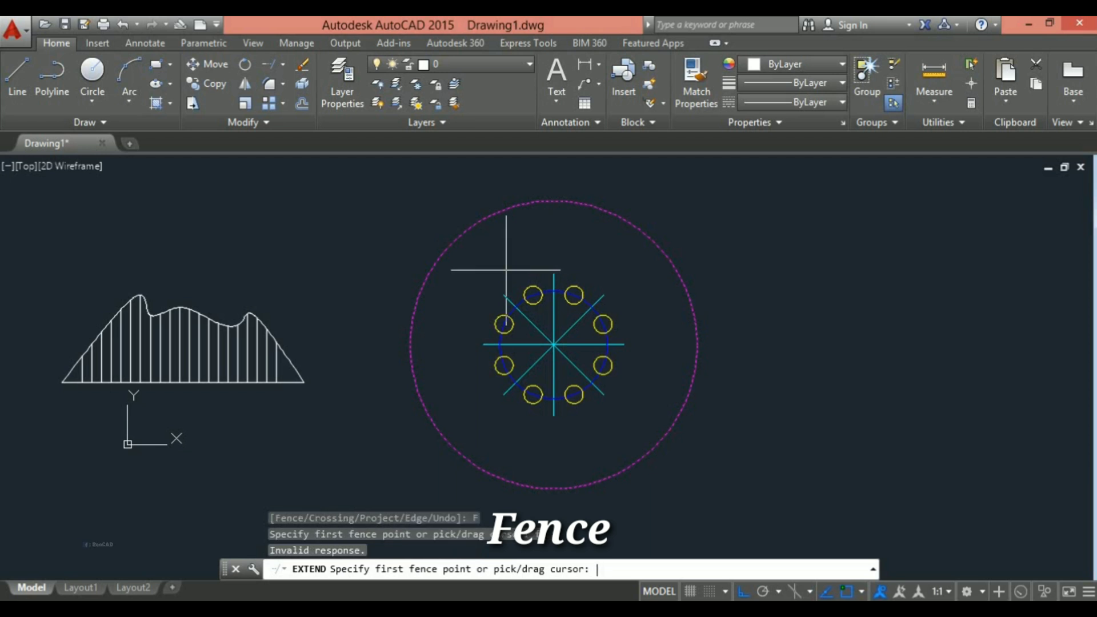
{"action": "left_click", "coordinate": [553, 346]}
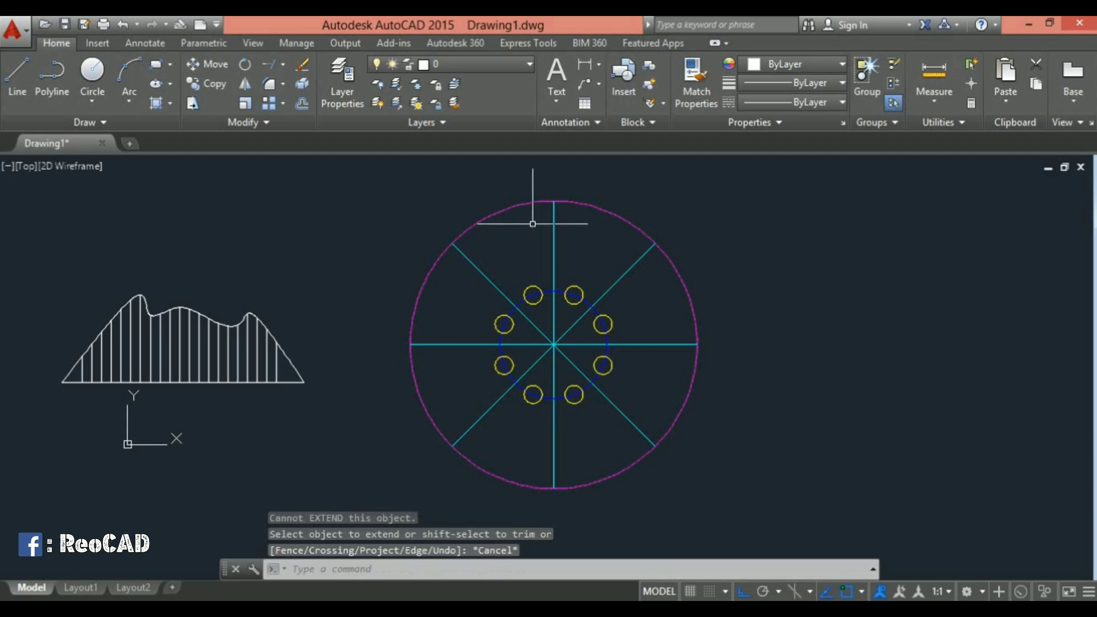
{"action": "mouse_move", "coordinate": [488, 372]}
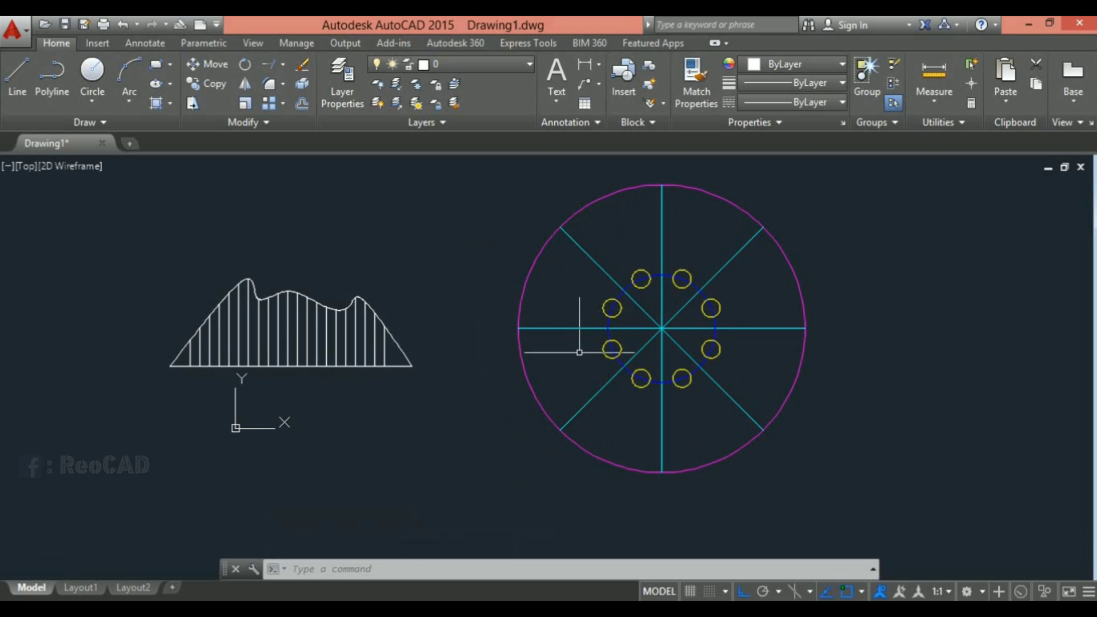
{"action": "mouse_move", "coordinate": [482, 474]}
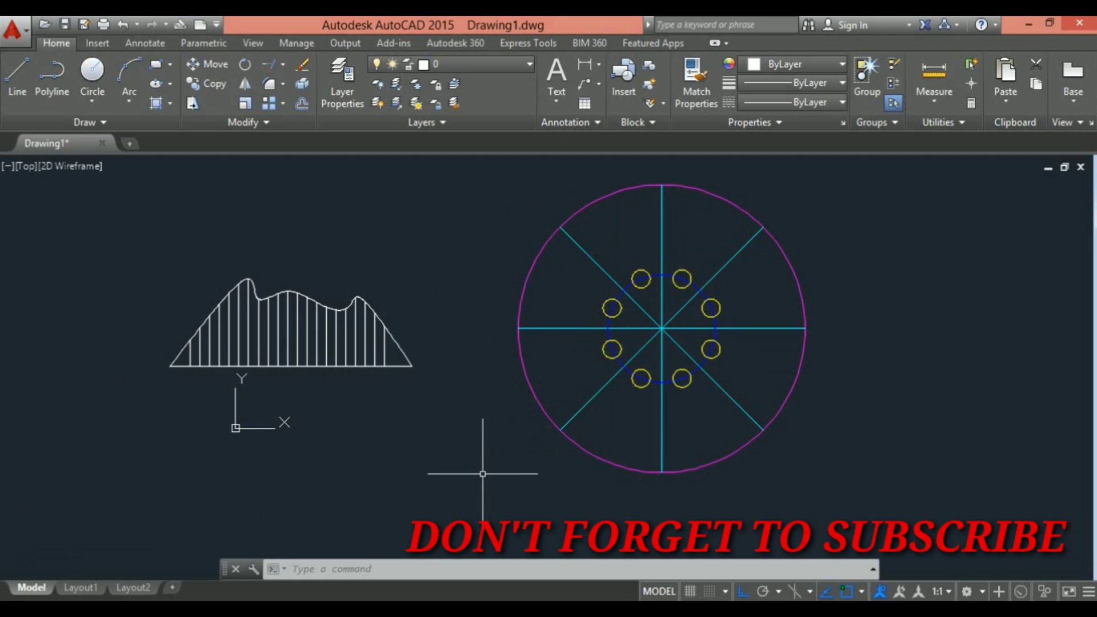